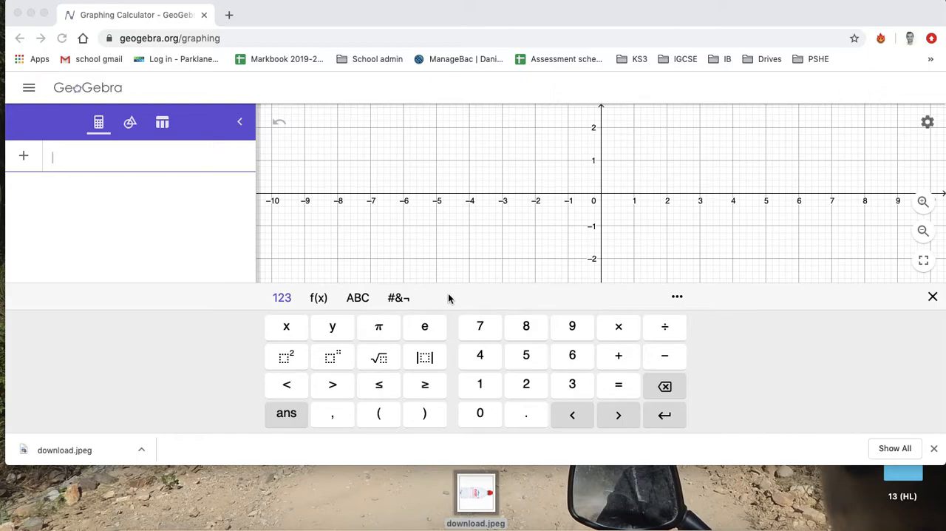
pyautogui.moveTo(479, 274)
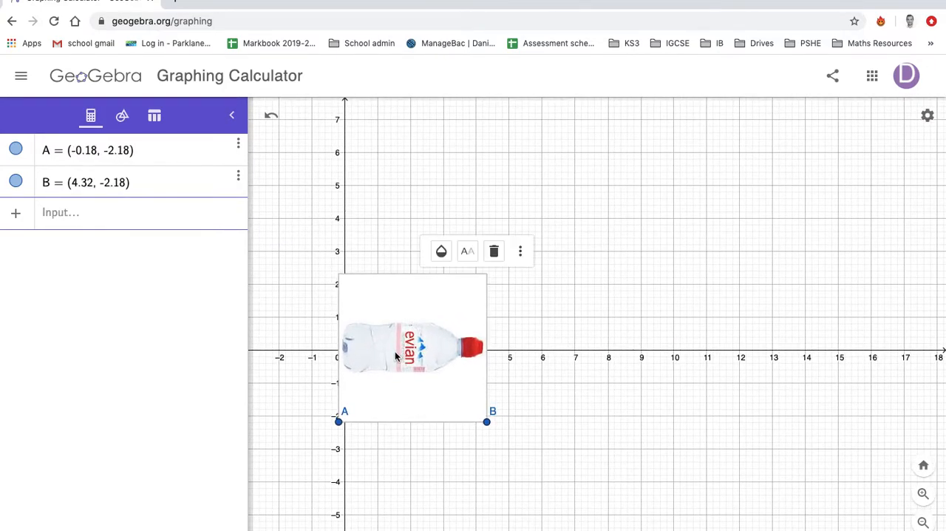
# Step: Enlarge, level and move the bottle image so it spans about x = 0 to 12 on the x-axis
pyautogui.moveTo(486, 421); pyautogui.dragTo(743, 384)
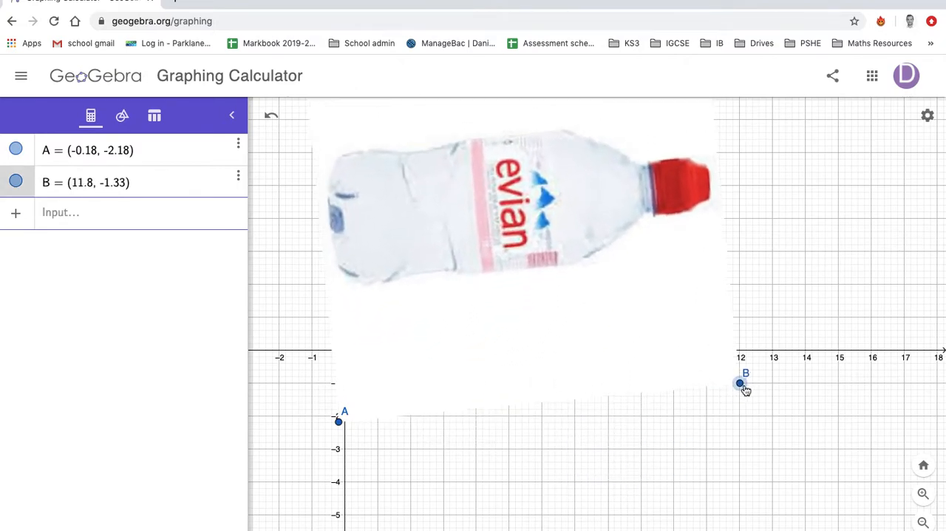
pyautogui.moveTo(741, 383); pyautogui.dragTo(760, 416)
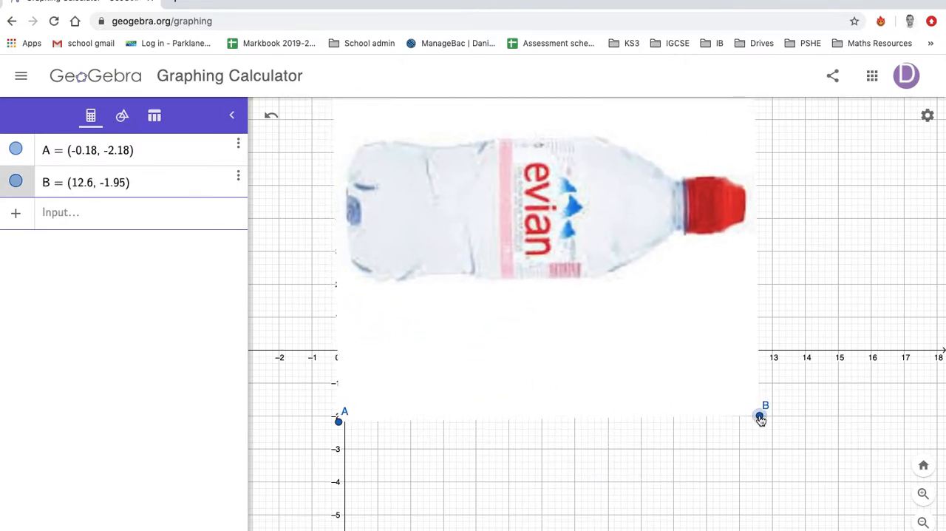
pyautogui.moveTo(761, 417); pyautogui.dragTo(634, 479)
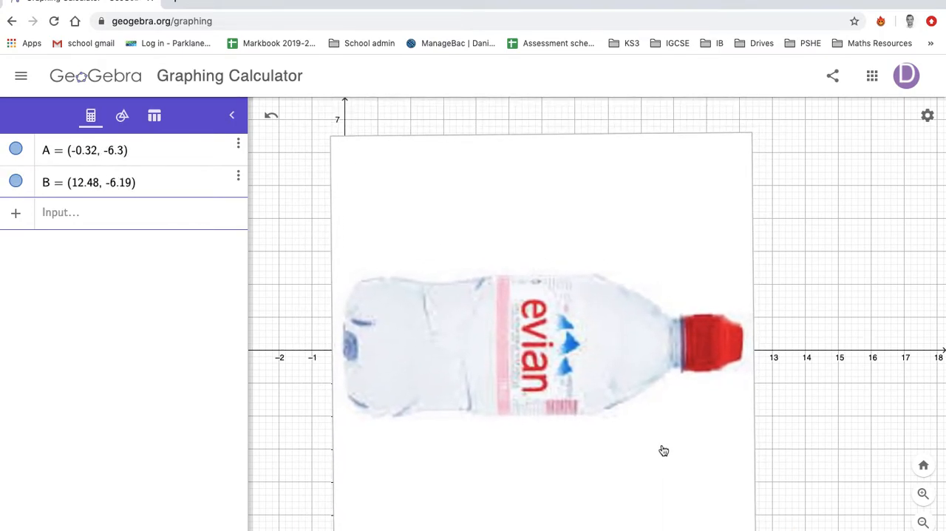
pyautogui.moveTo(785, 497)
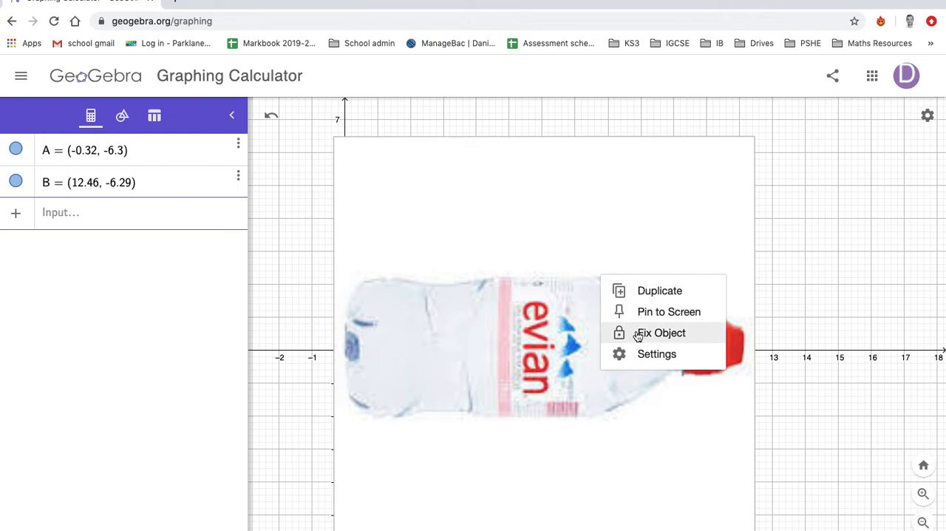
# Step: Fix the bottle image, fade it over the grid, and hide its corner points
pyautogui.click(656, 353)
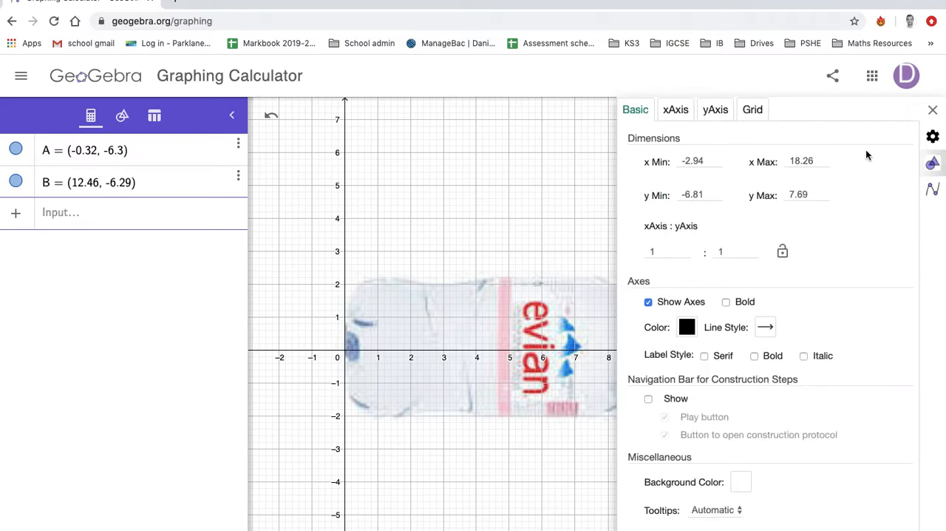
pyautogui.click(932, 110)
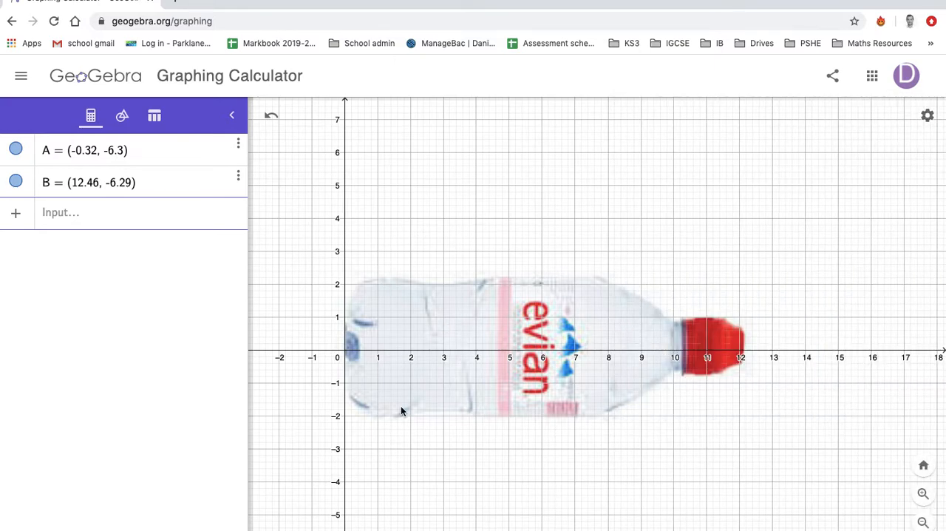
pyautogui.moveTo(279, 252)
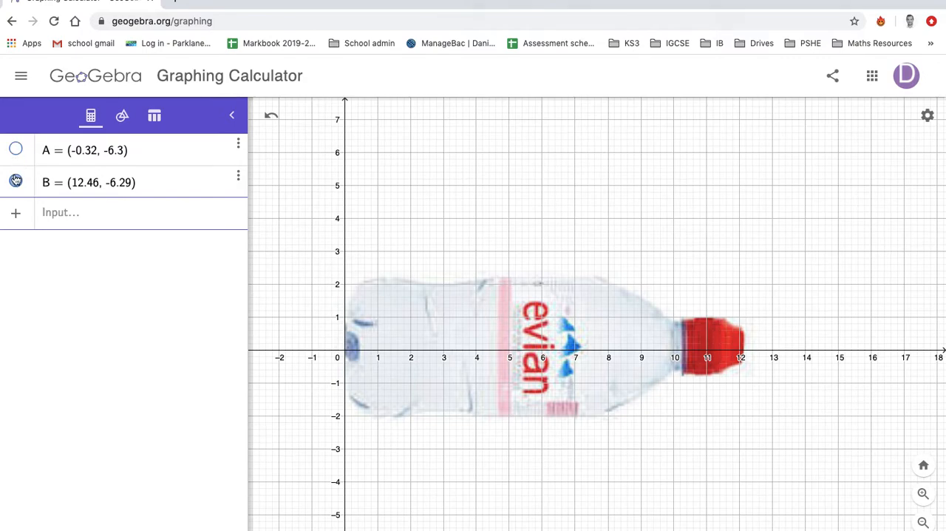
pyautogui.click(15, 181)
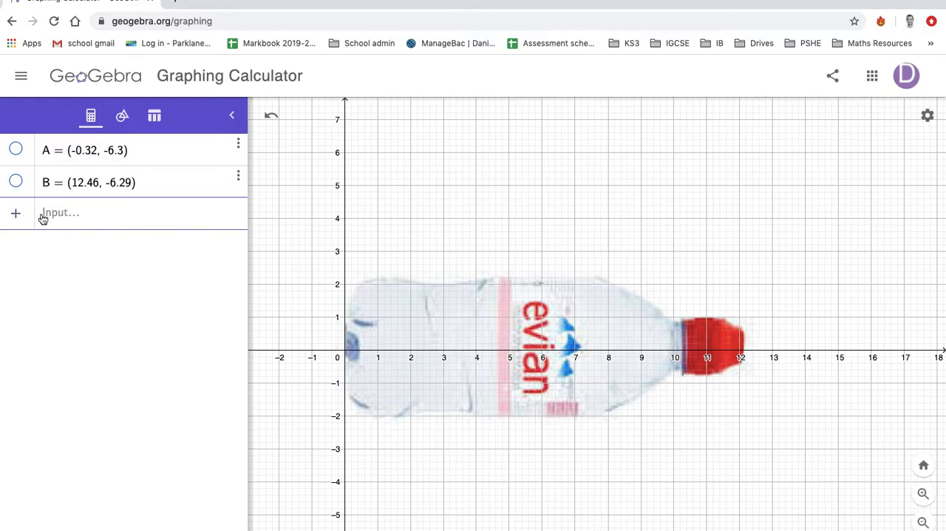
# Step: With the Point tool, mark point F on the top edge and delete misplaced point E
pyautogui.click(121, 115)
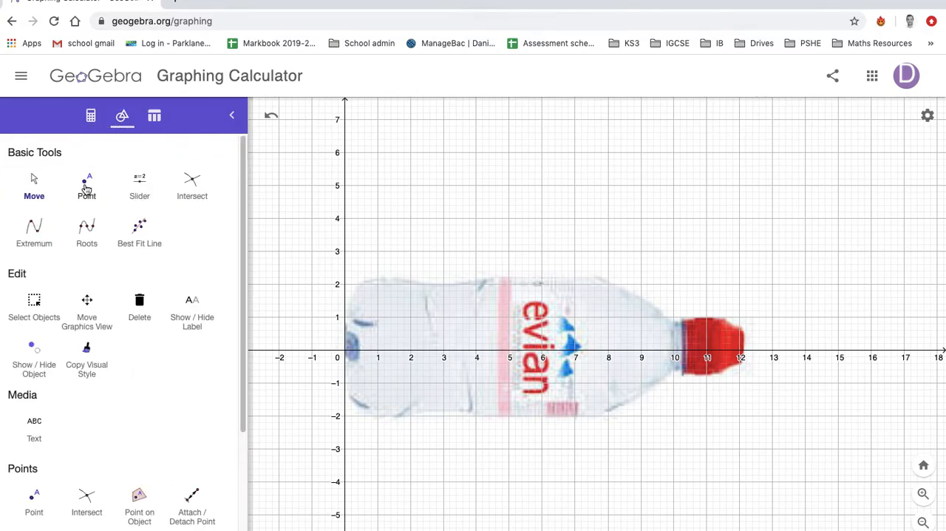
pyautogui.click(87, 185)
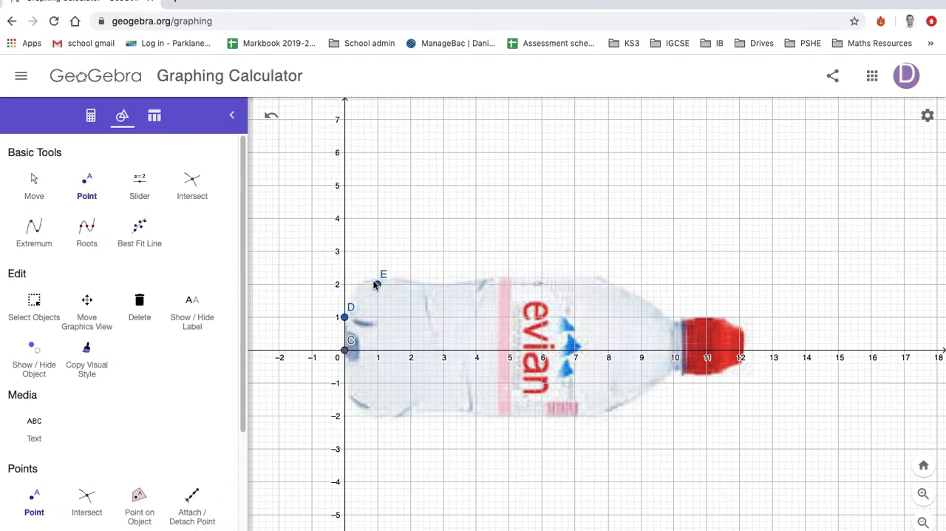
pyautogui.click(400, 278)
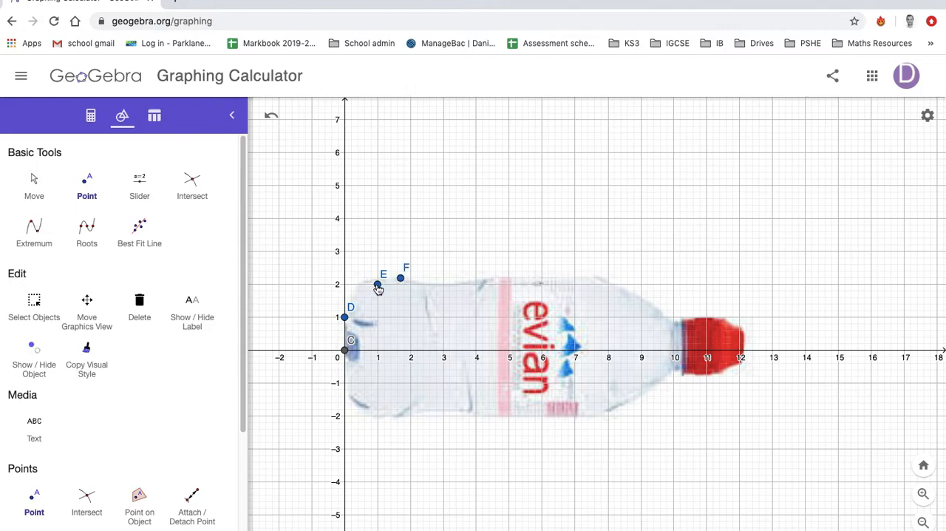
pyautogui.rightClick(377, 286)
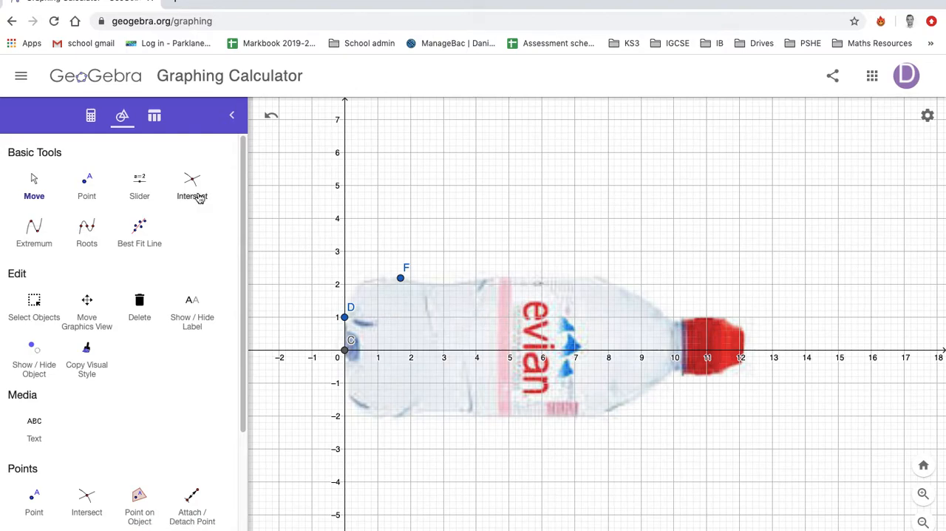
pyautogui.click(86, 185)
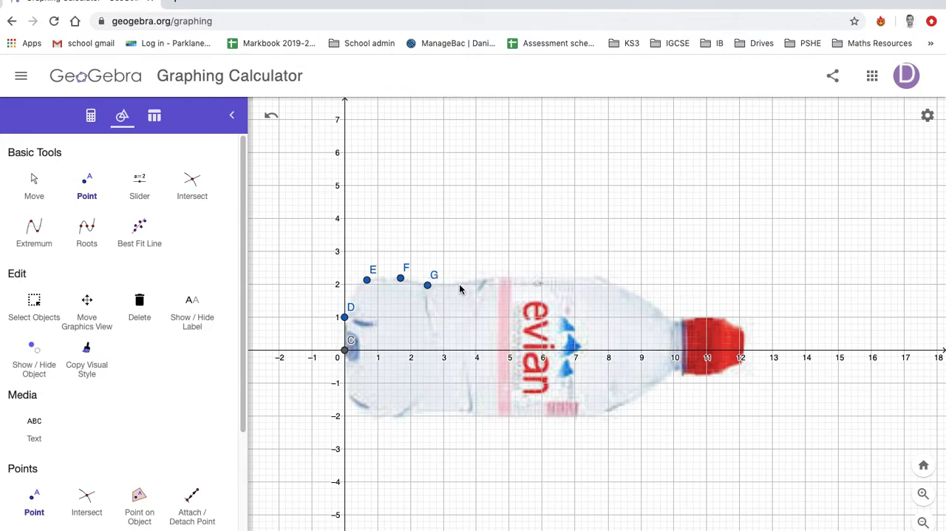
# Step: Mark more points along the top edge, shoulder and neck of the bottle
pyautogui.click(522, 281)
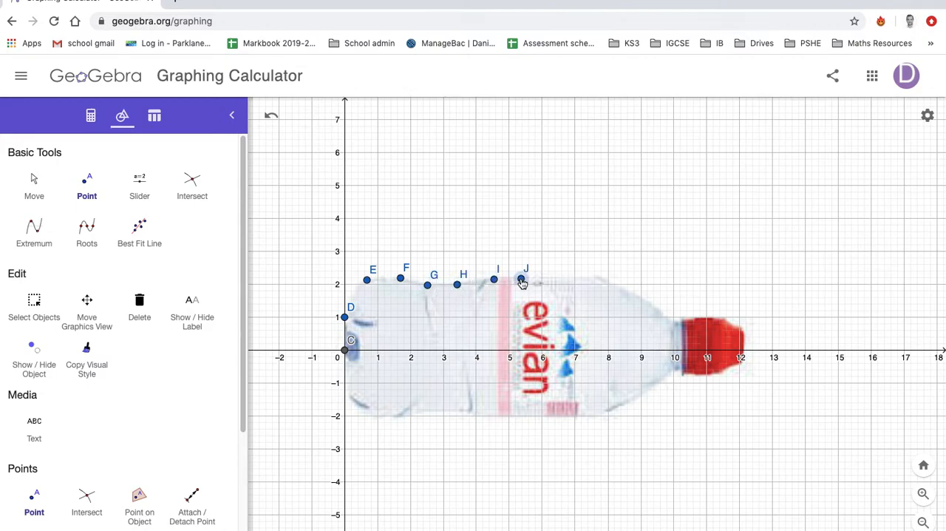
pyautogui.click(554, 279)
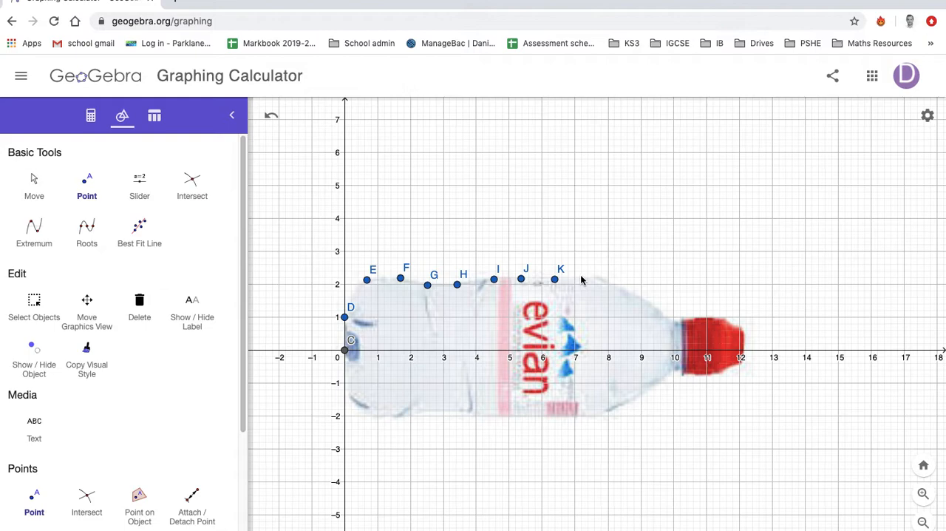
pyautogui.click(625, 296)
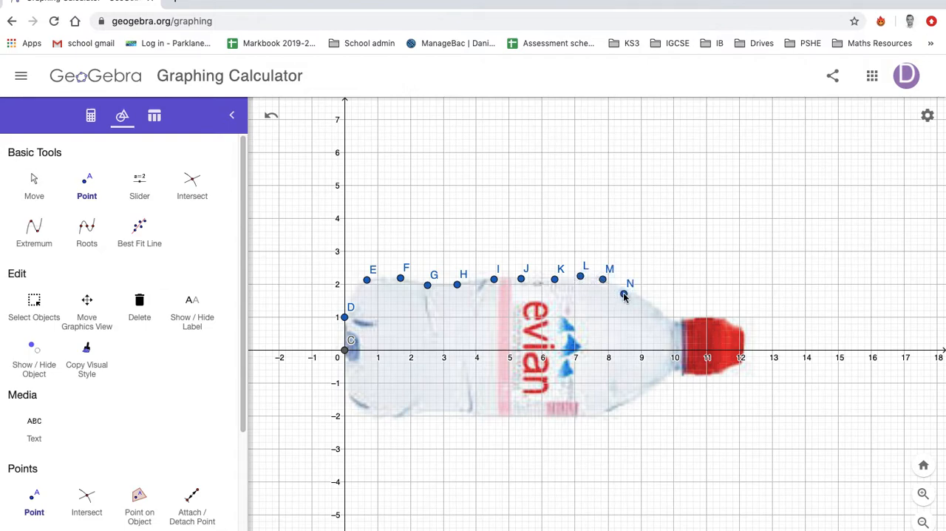
pyautogui.click(662, 319)
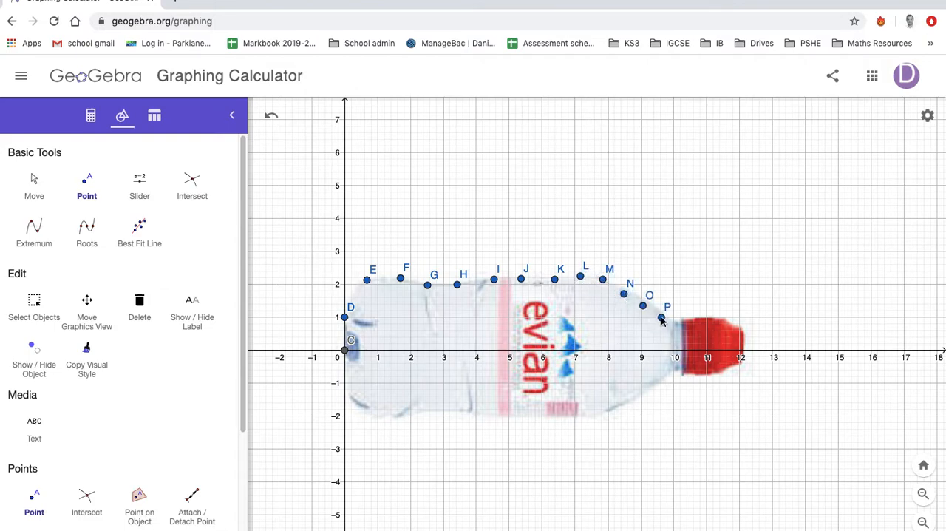
pyautogui.click(680, 332)
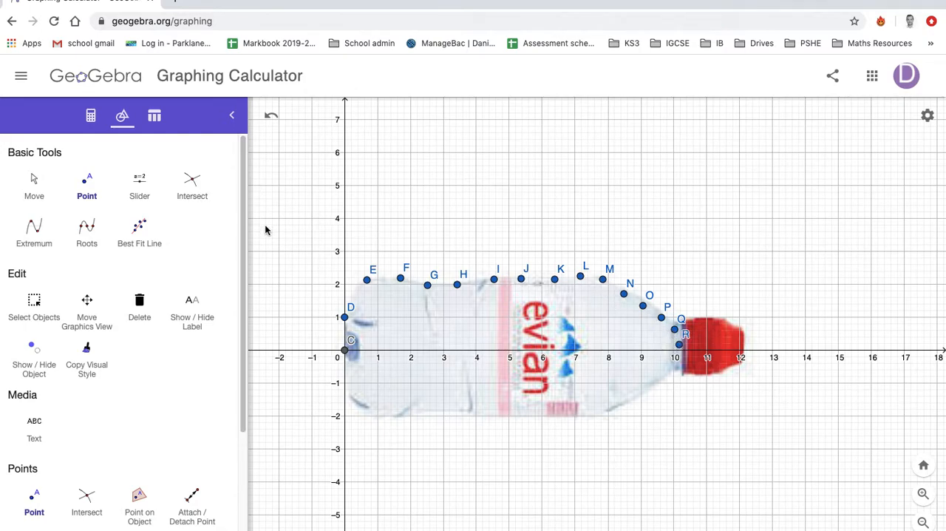
pyautogui.moveTo(253, 252)
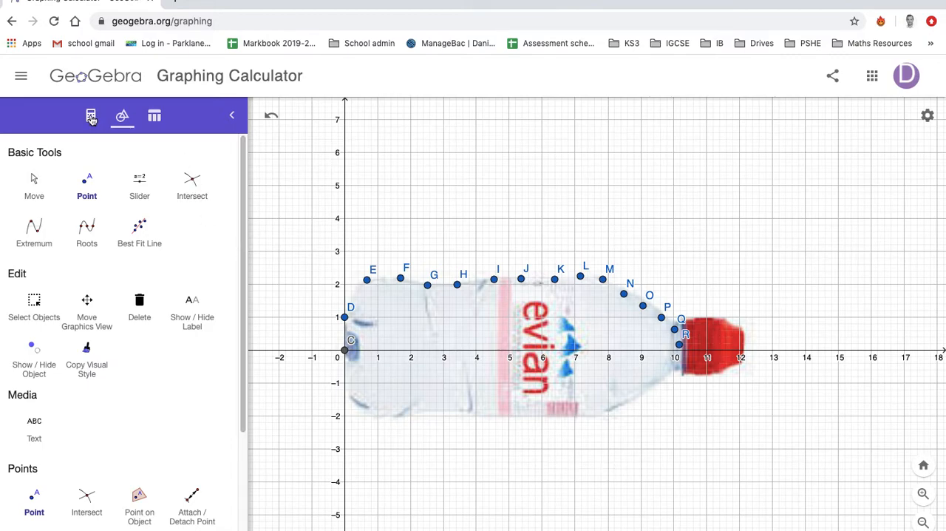
# Step: Enter FIT and insert FitPoly( <List of Points>, <Degree of Polynomial> ) from the suggestions
pyautogui.click(91, 115)
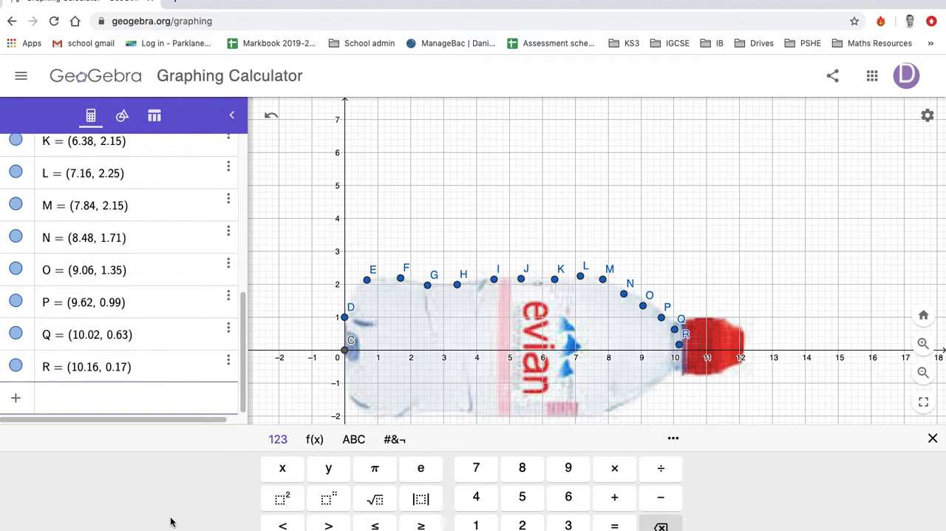
pyautogui.write('FIT')
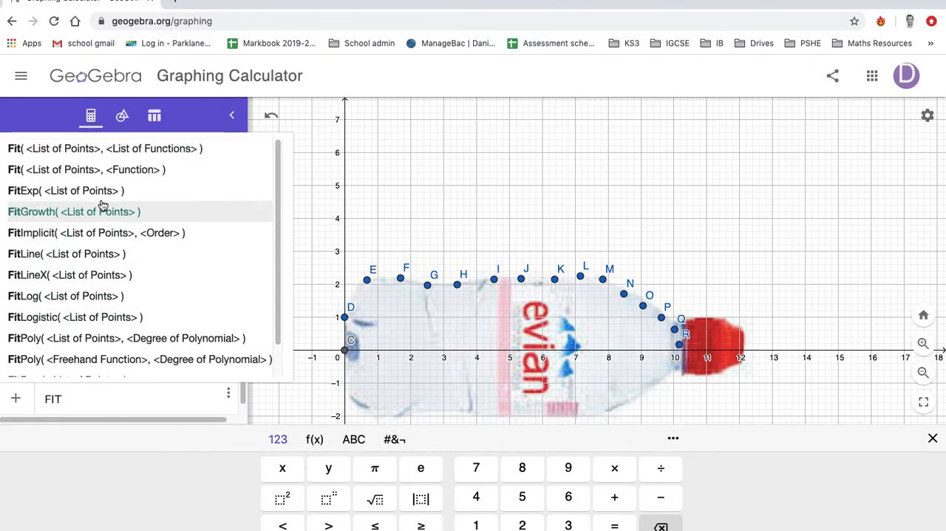
pyautogui.moveTo(94, 253)
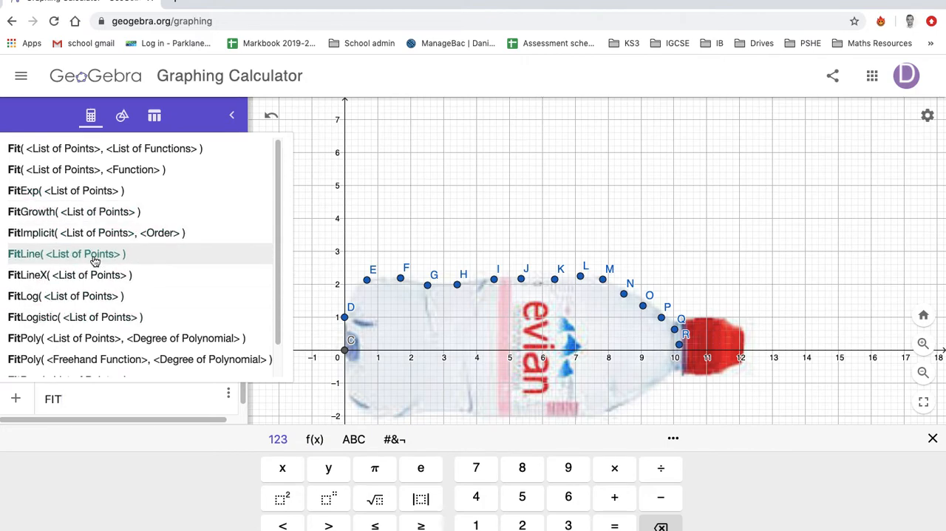
pyautogui.moveTo(79, 257)
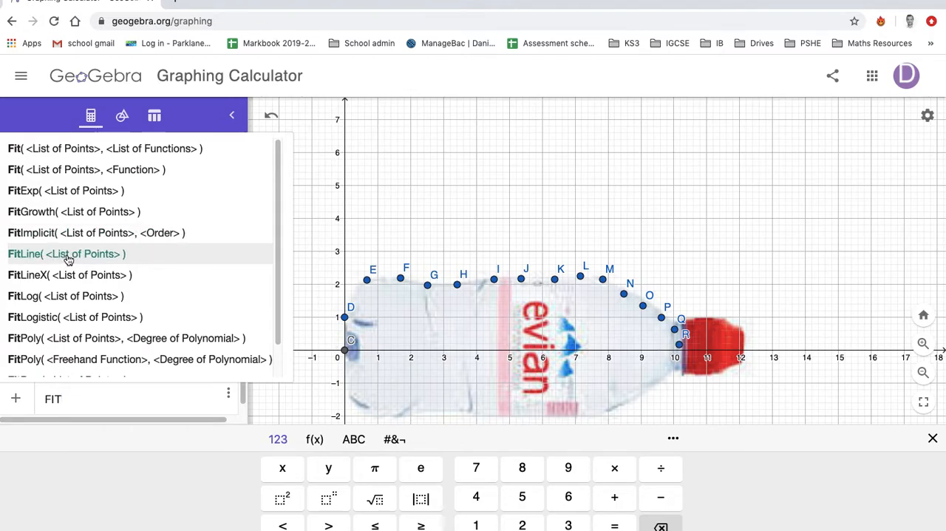
pyautogui.moveTo(87, 337)
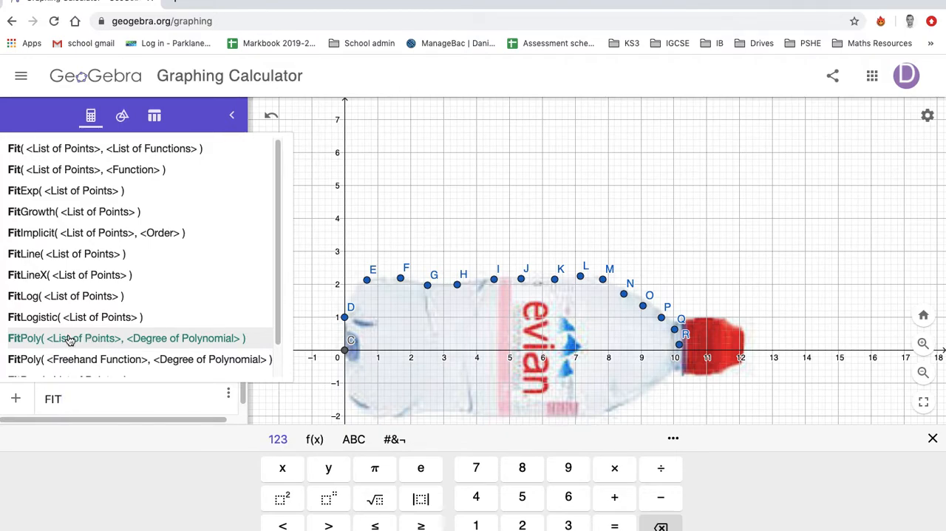
pyautogui.click(126, 338)
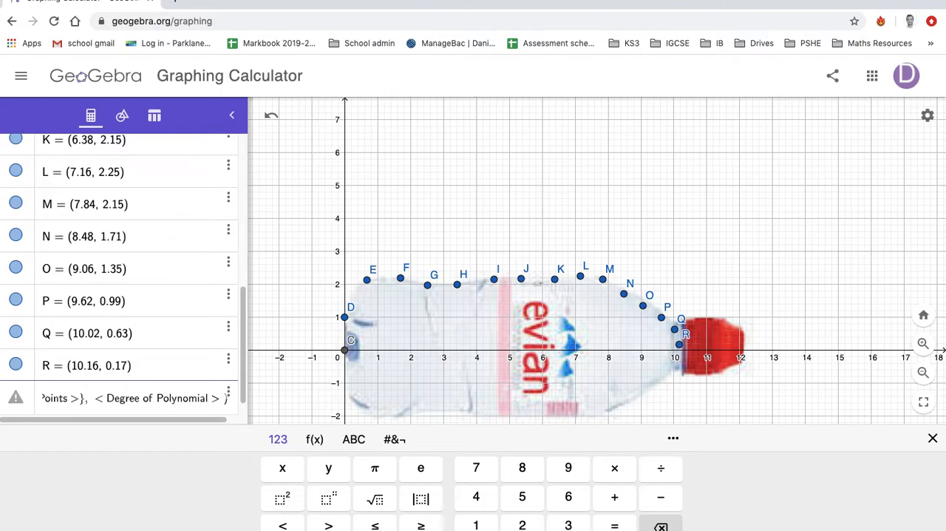
pyautogui.moveTo(72, 405)
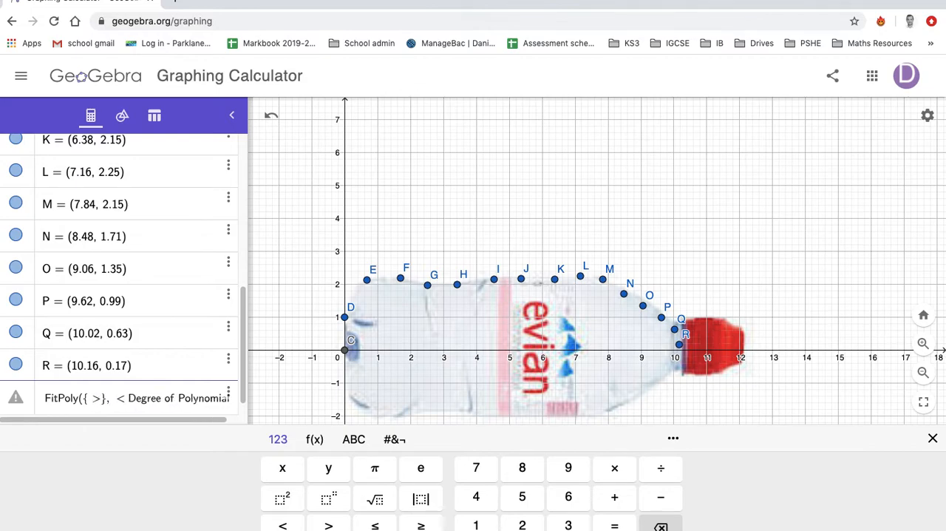
# Step: Fill in FitPoly with the point list {C, D, E, …, R} and degree 4
pyautogui.press('Backspace')
pyautogui.write('C')
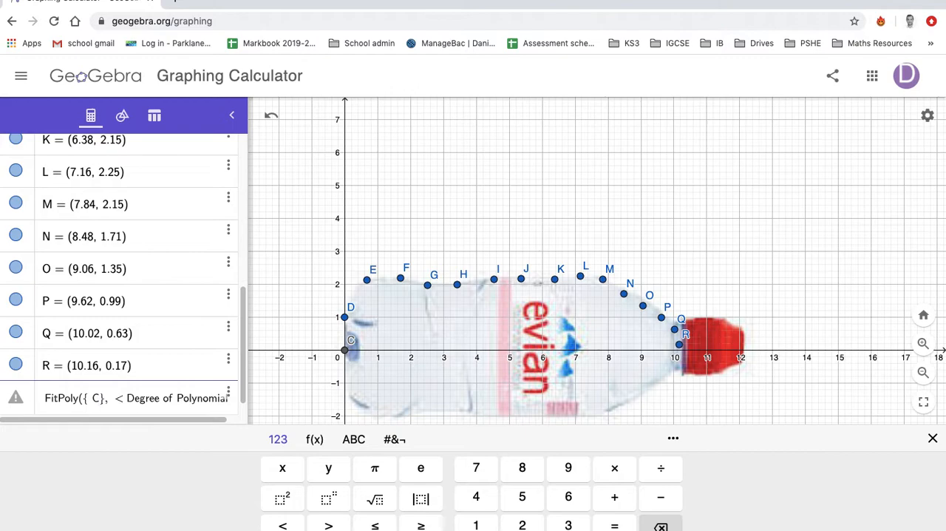
pyautogui.write('D,')
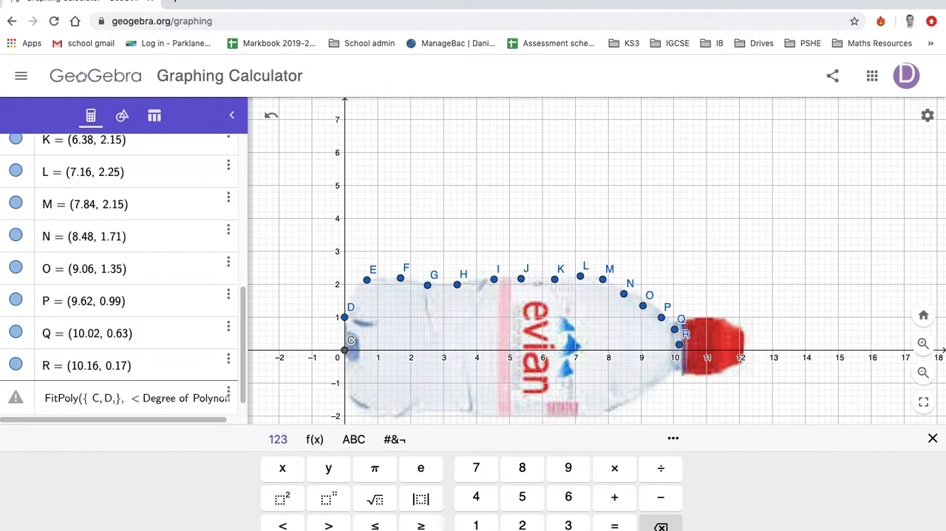
pyautogui.write('E,F,')
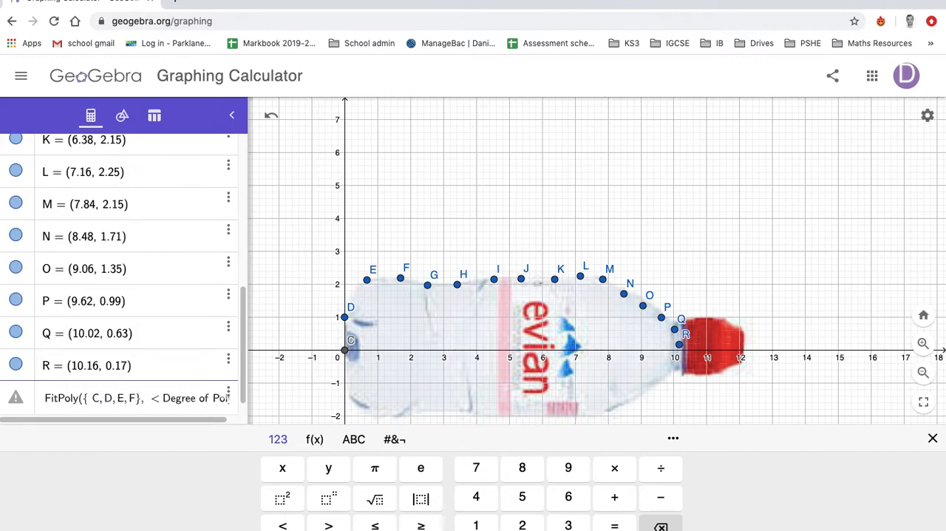
pyautogui.write(',G')
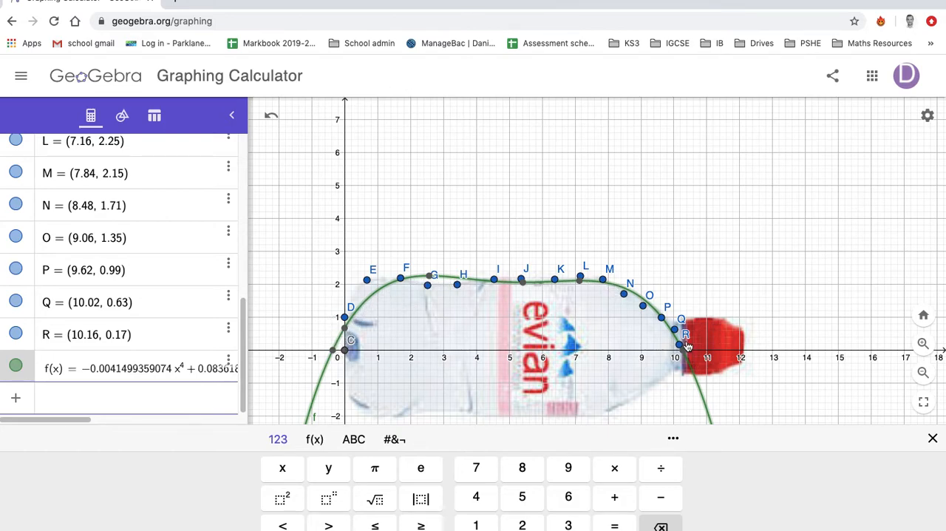
pyautogui.moveTo(219, 181)
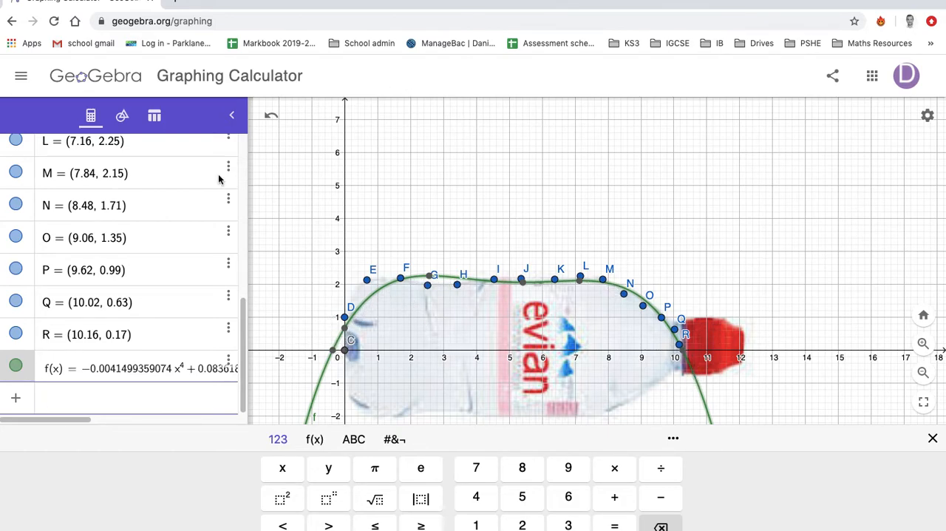
pyautogui.moveTo(263, 339)
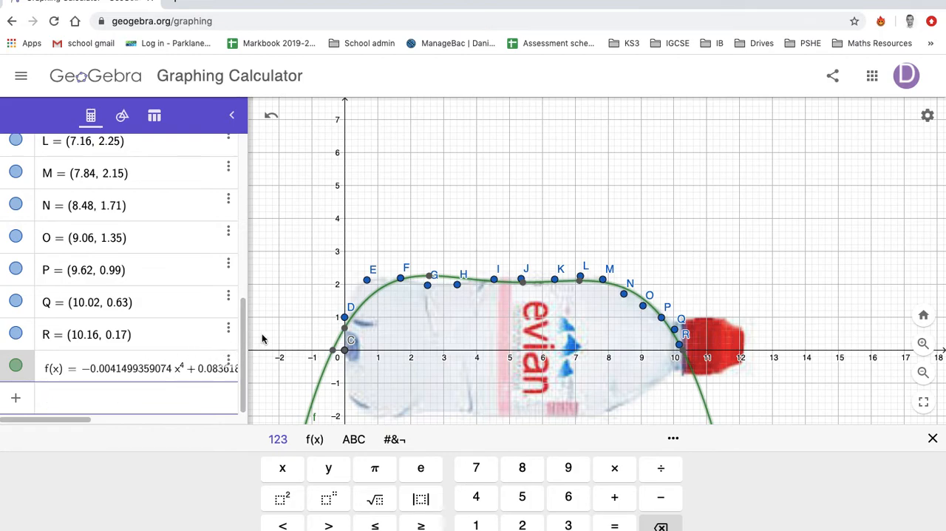
pyautogui.moveTo(101, 368)
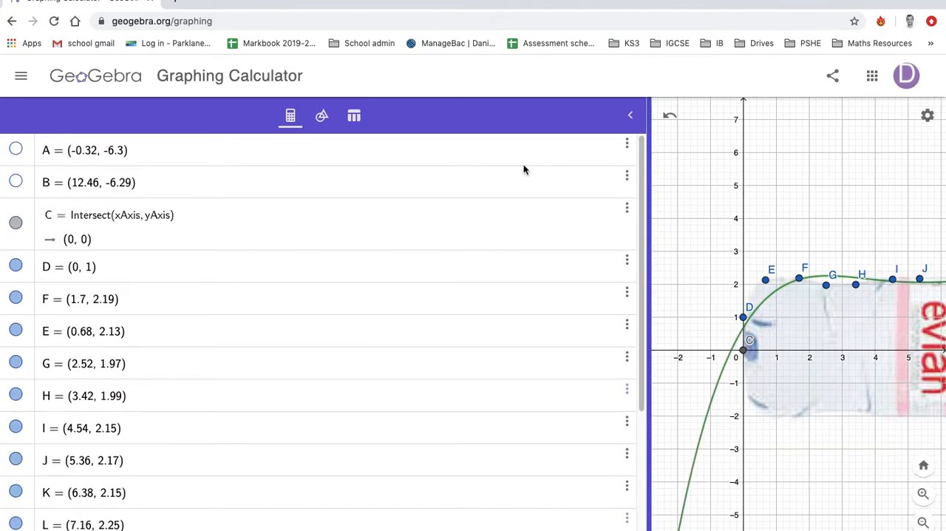
# Step: Set curve f's Show Label option to Value, then close its settings panel
pyautogui.click(630, 115)
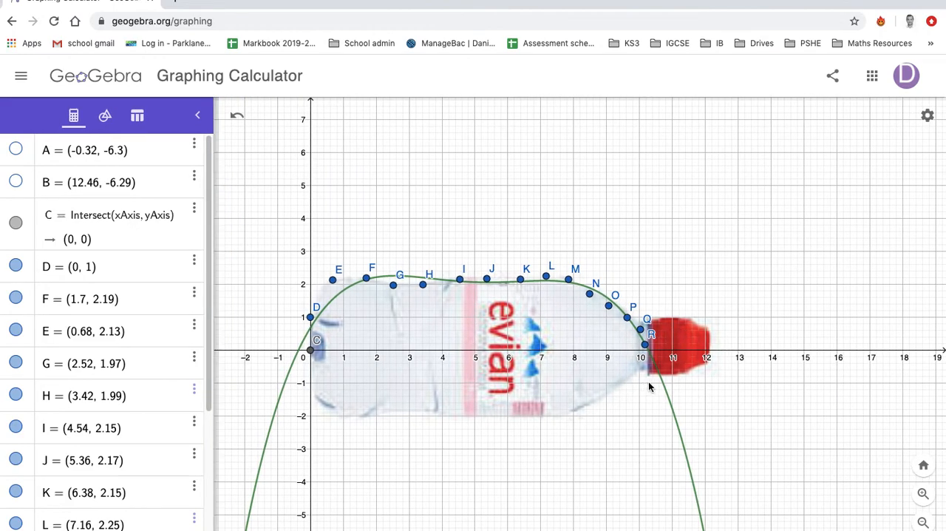
pyautogui.rightClick(651, 370)
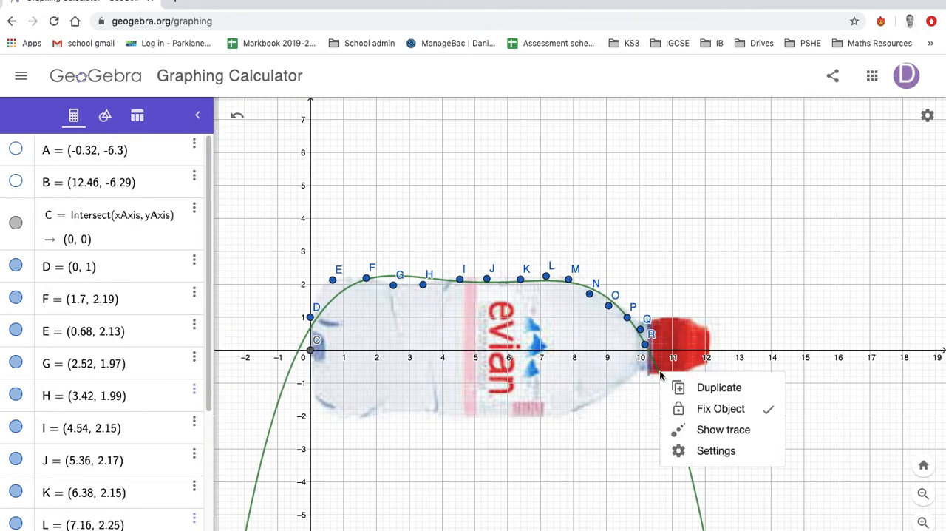
pyautogui.click(716, 450)
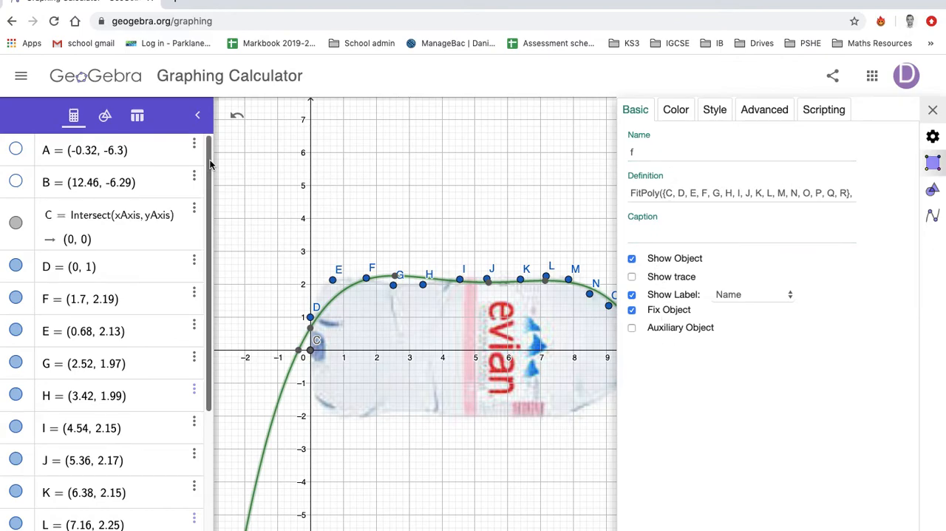
pyautogui.click(104, 115)
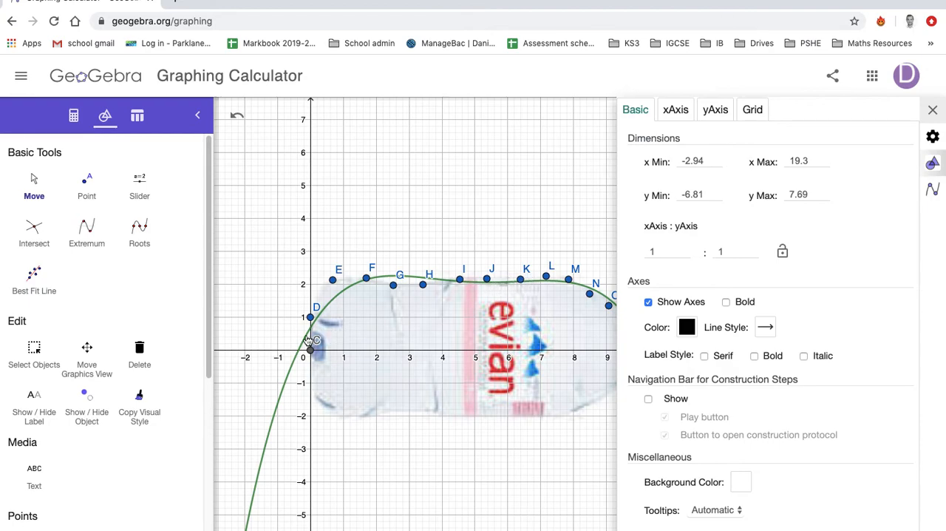
pyautogui.click(310, 329)
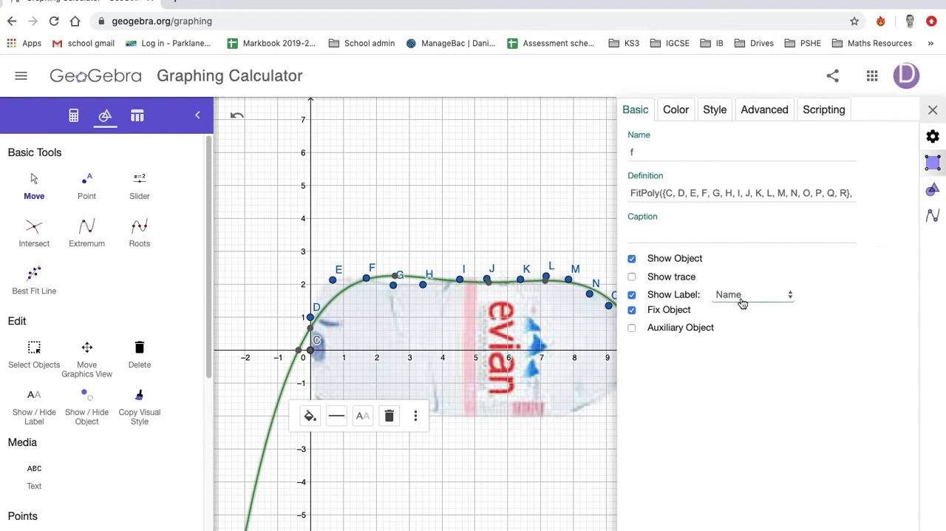
pyautogui.moveTo(671, 294)
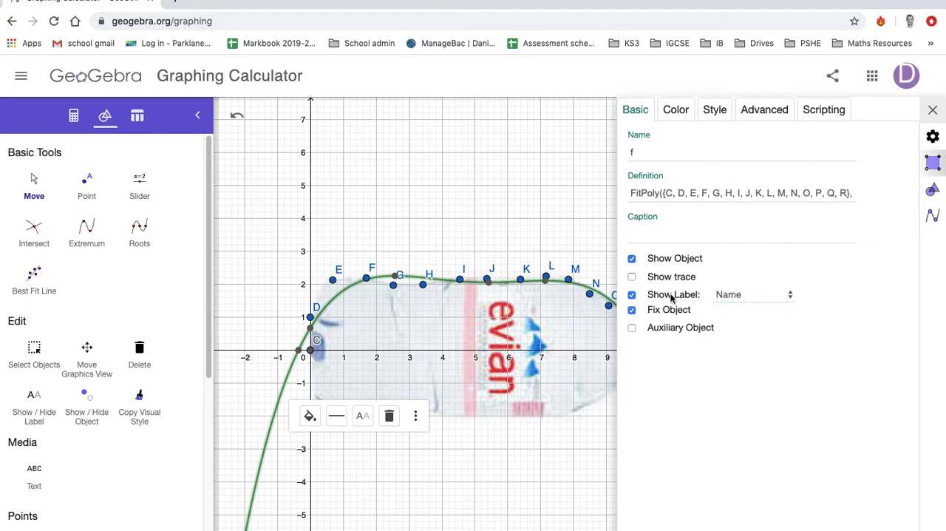
pyautogui.click(750, 294)
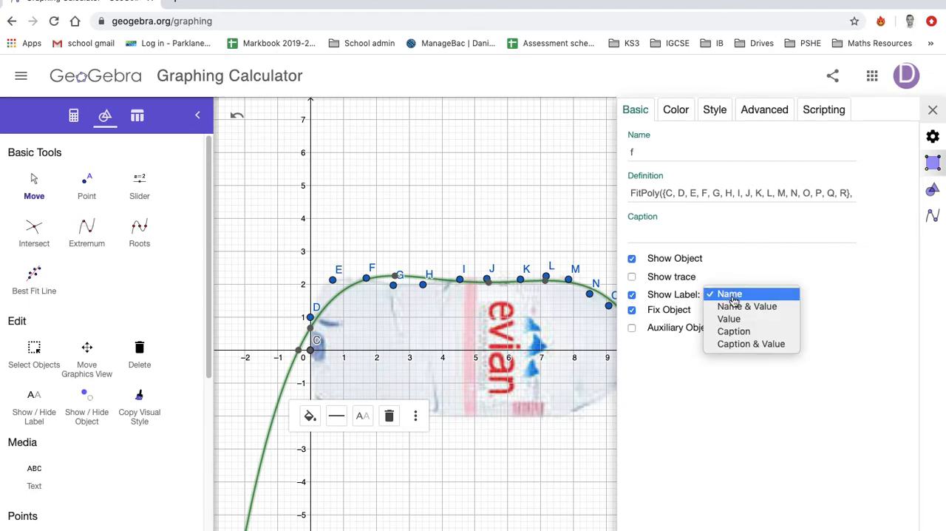
pyautogui.moveTo(728, 318)
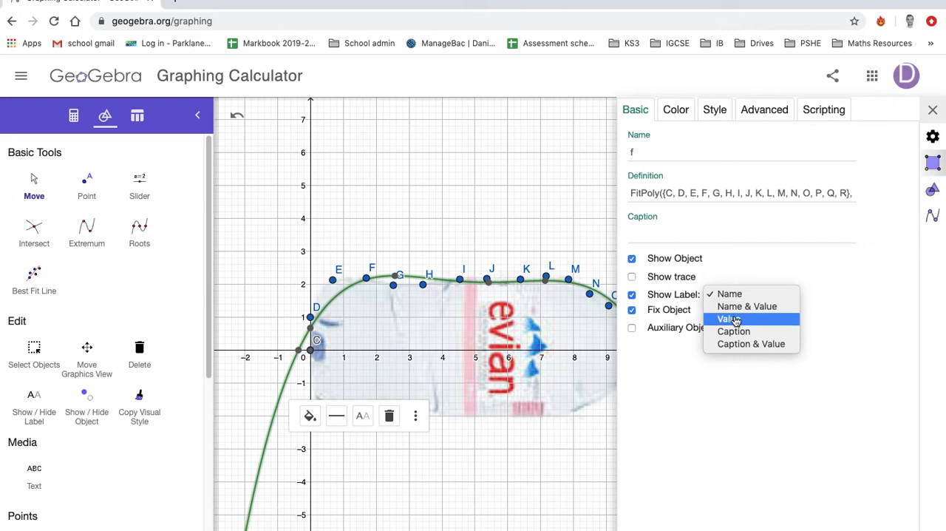
pyautogui.click(727, 319)
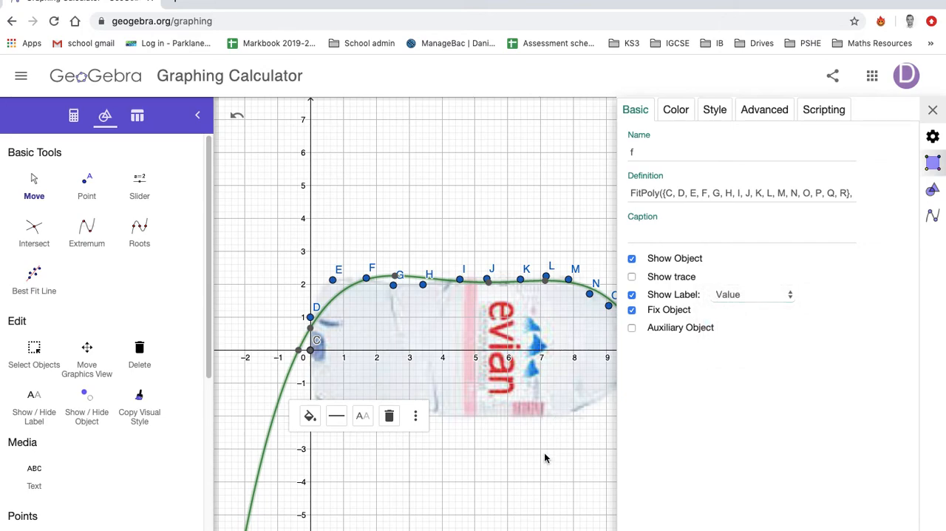
pyautogui.click(932, 109)
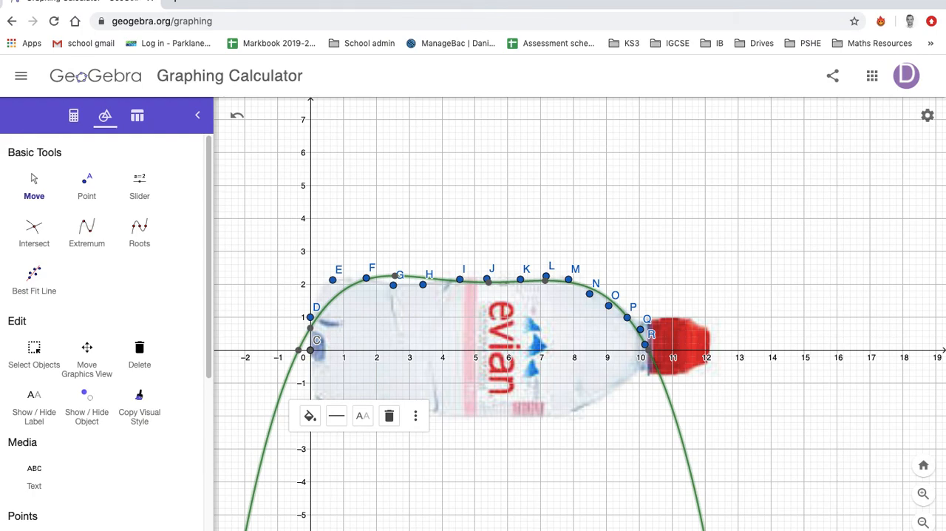
pyautogui.click(359, 210)
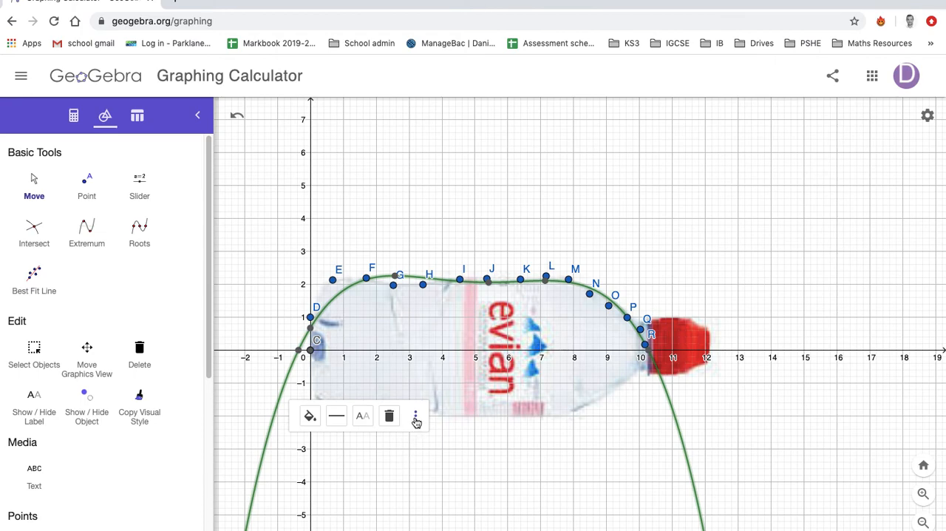
pyautogui.moveTo(465, 481)
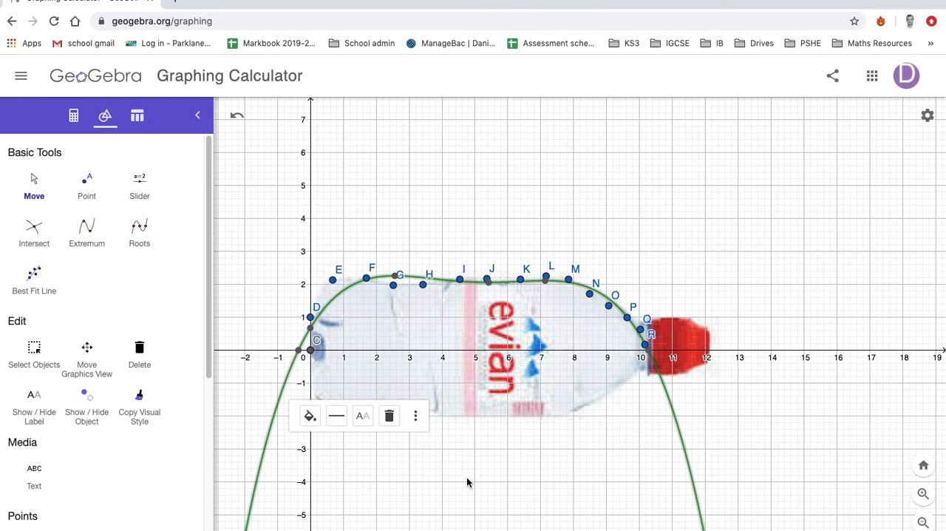